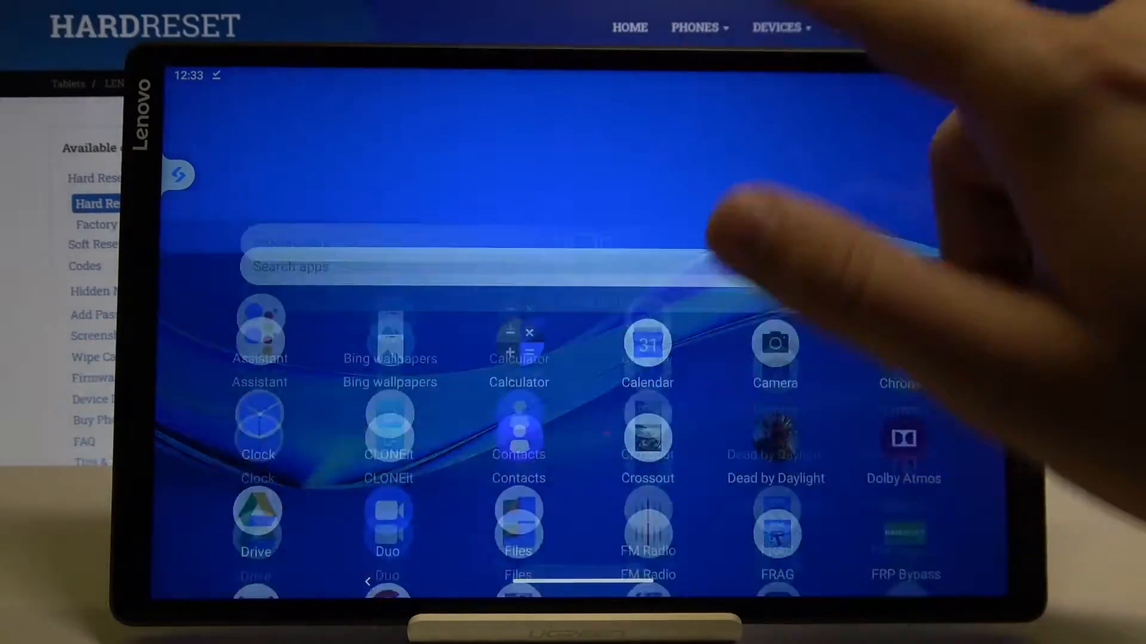
# - Scroll the app drawer down to reach and open Sound Recorder
pyautogui.scroll(-3)
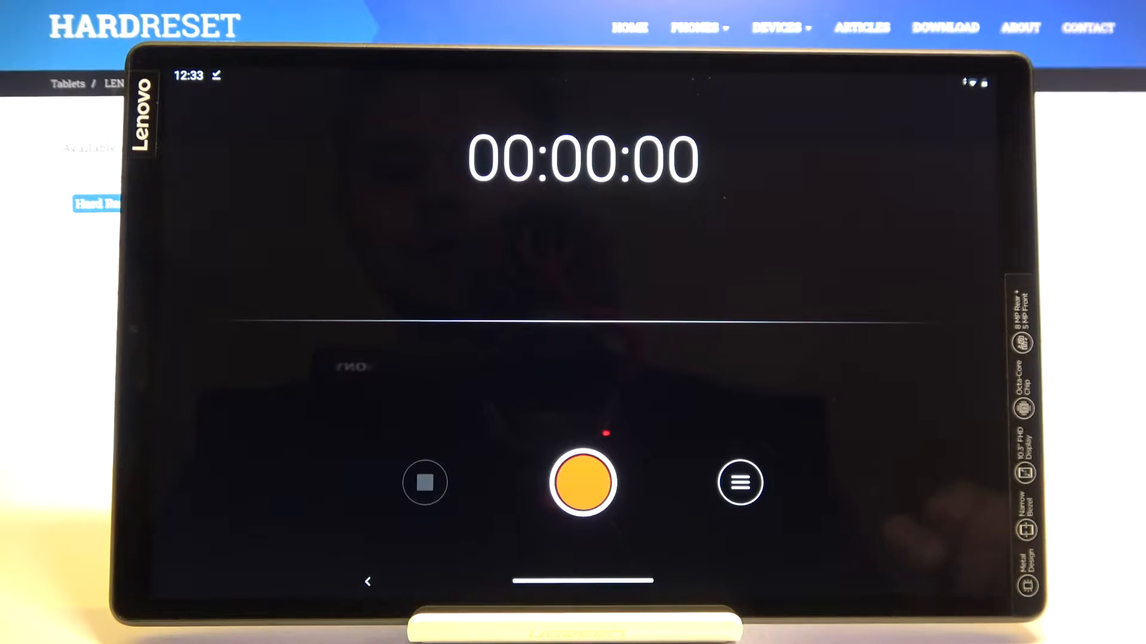
# - Record a 22-second voice clip, pausing and resuming once before stopping
pyautogui.click(580, 483)
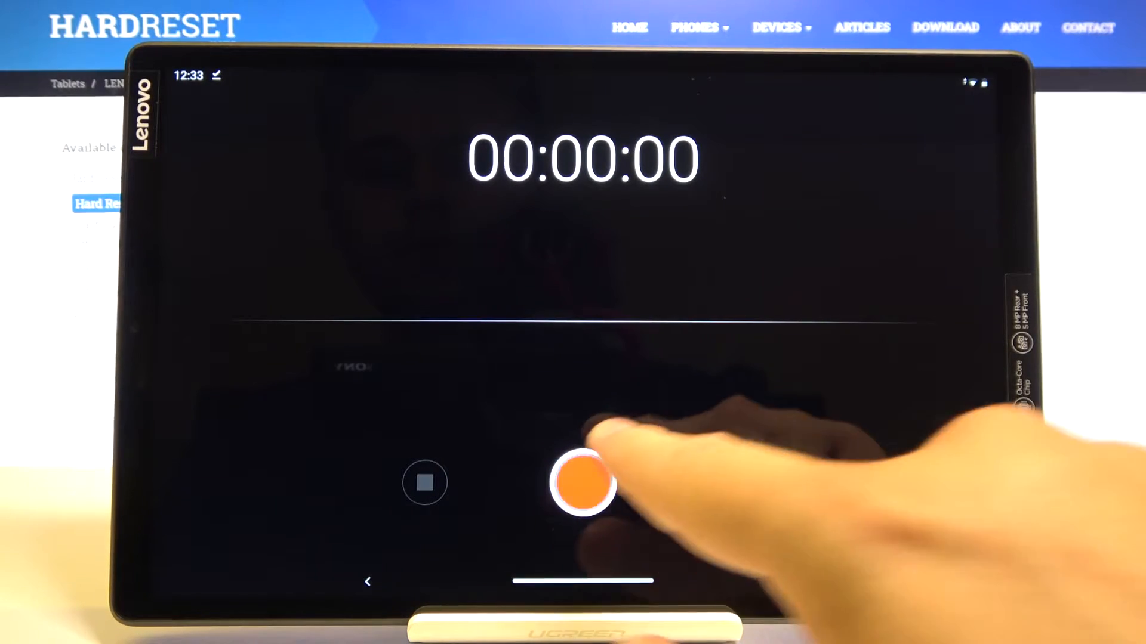
pyautogui.click(582, 484)
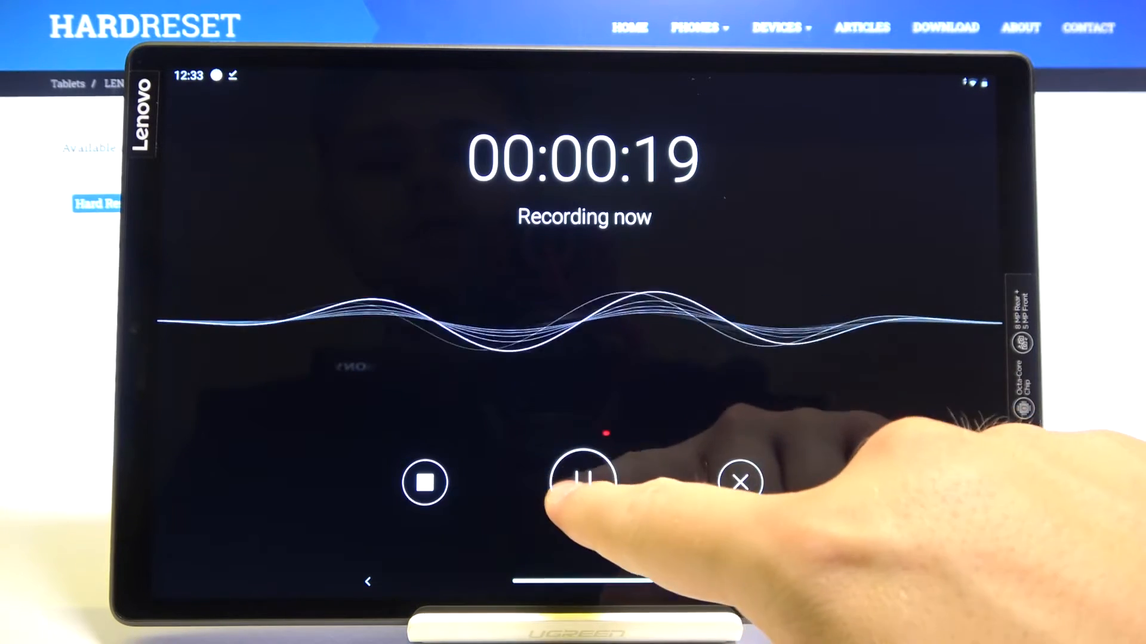
pyautogui.click(583, 482)
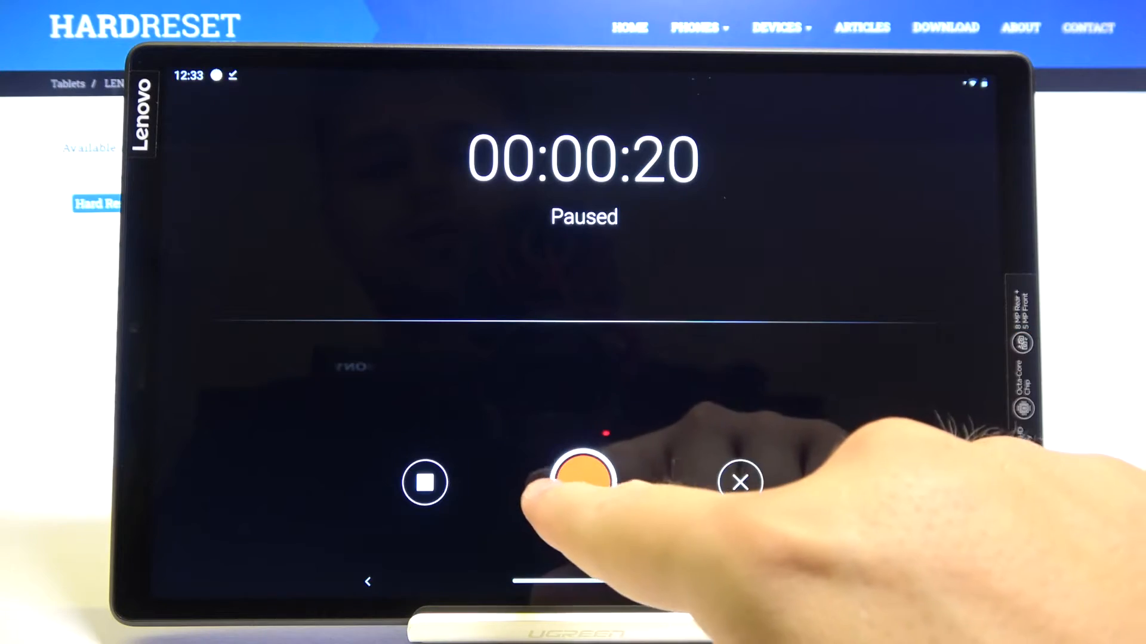
pyautogui.click(583, 482)
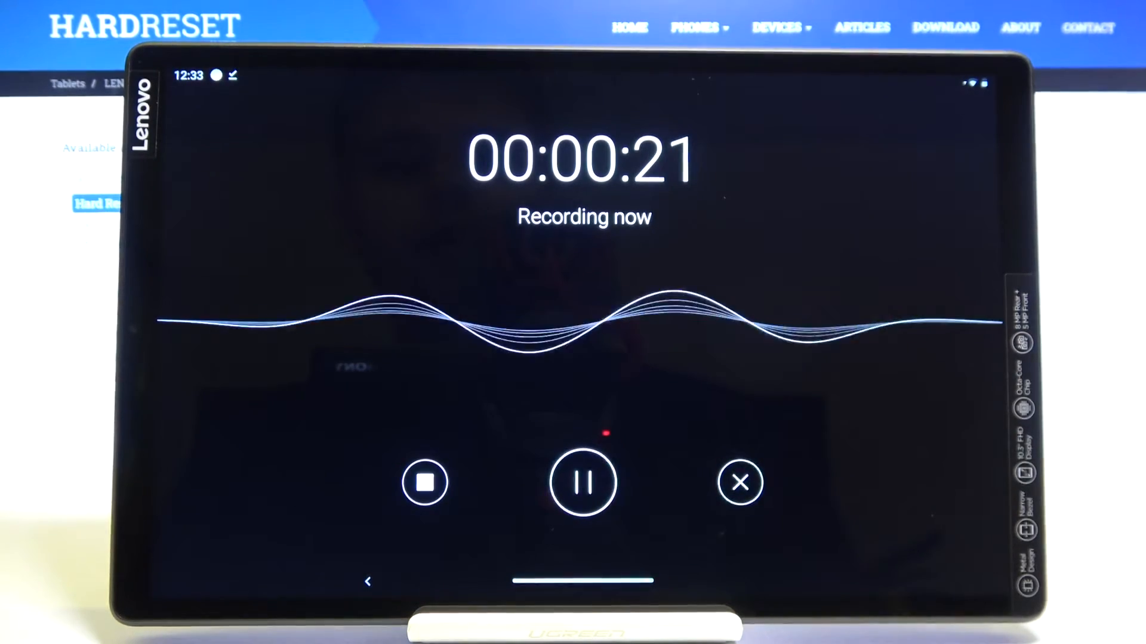
pyautogui.click(425, 483)
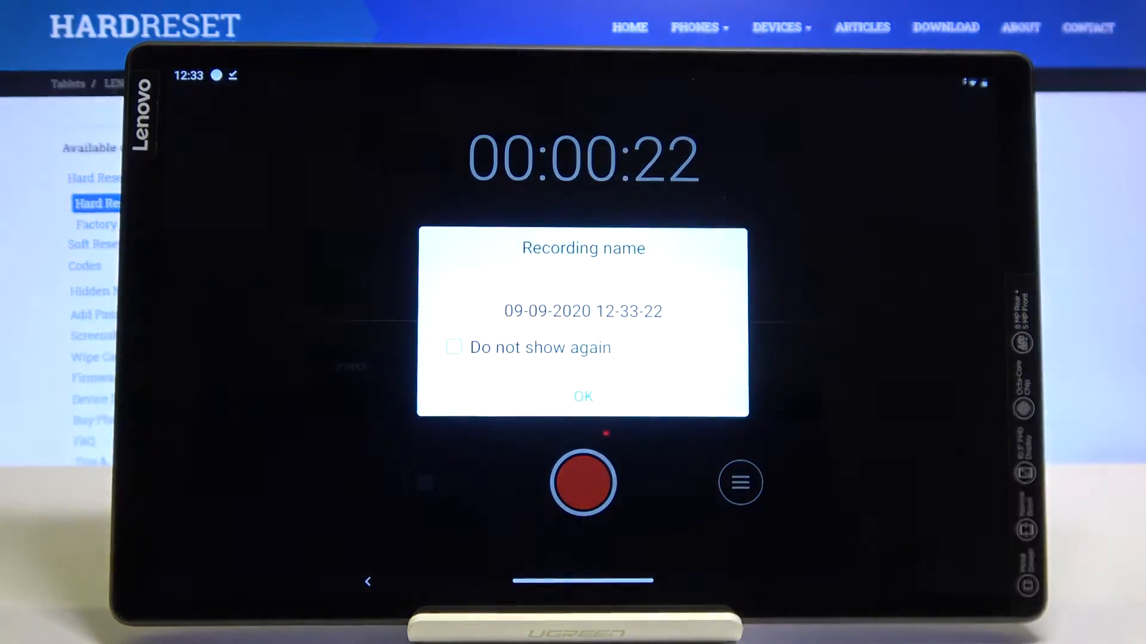
pyautogui.click(583, 396)
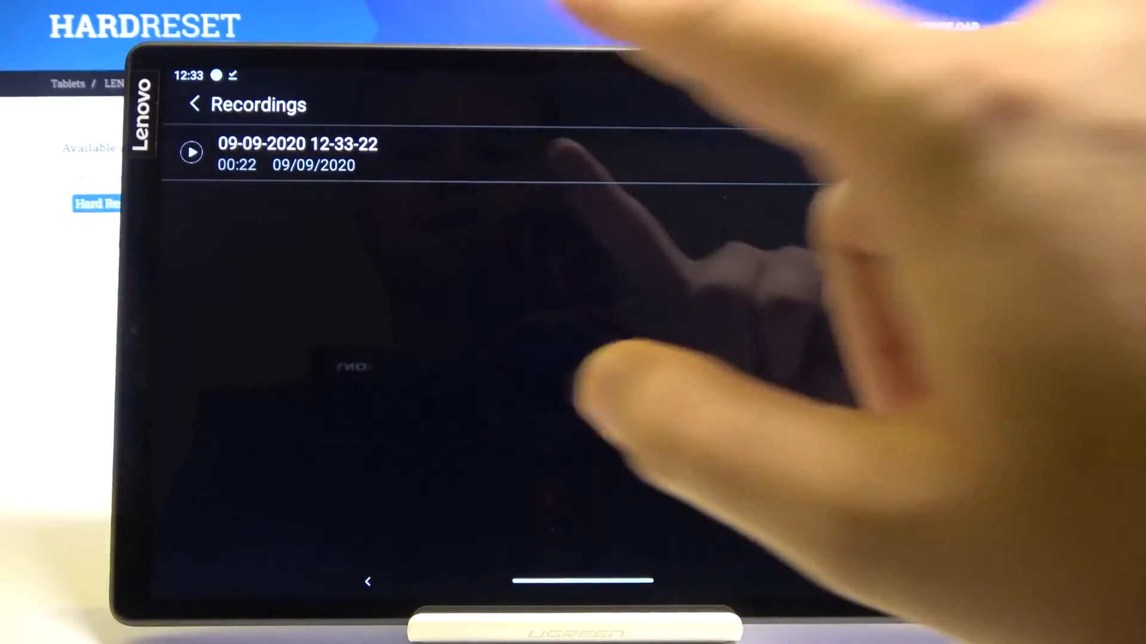
pyautogui.click(191, 152)
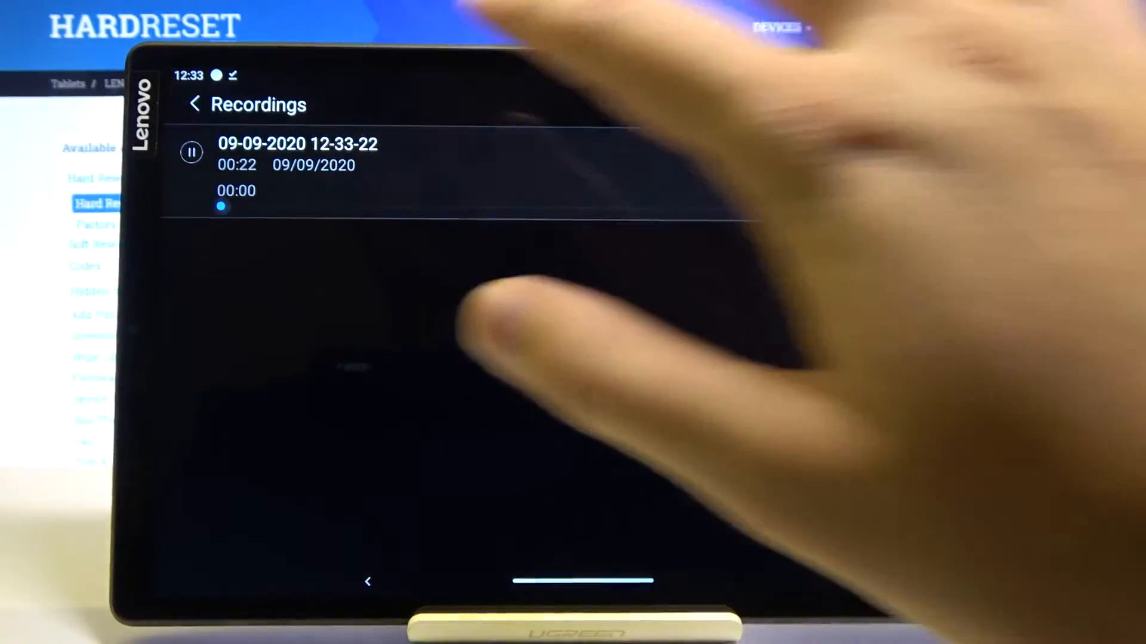
pyautogui.click(191, 153)
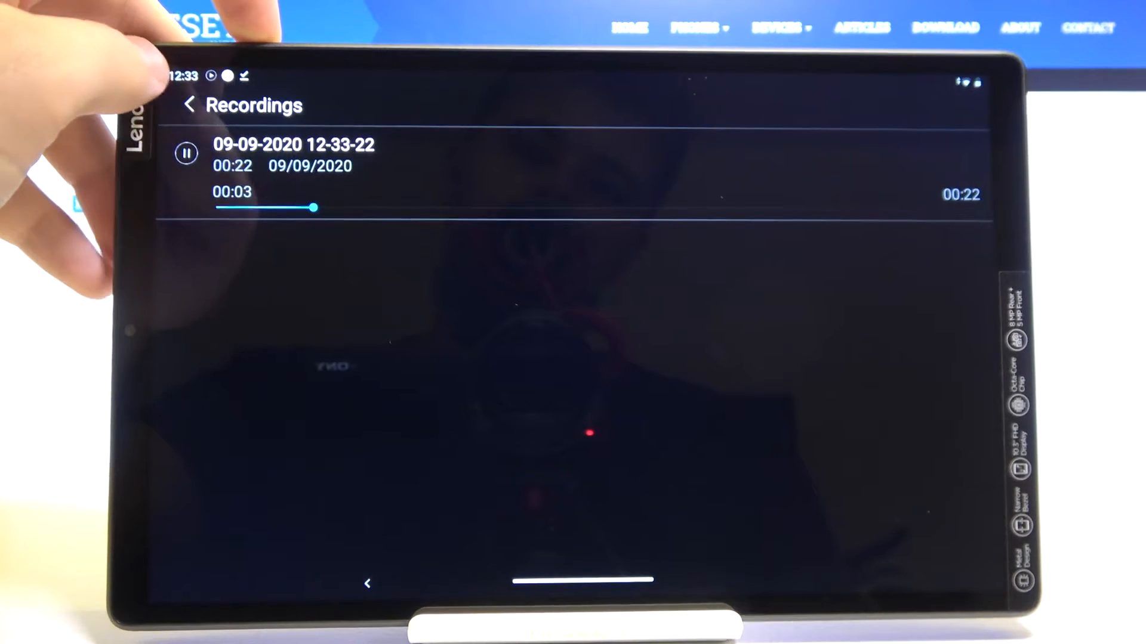